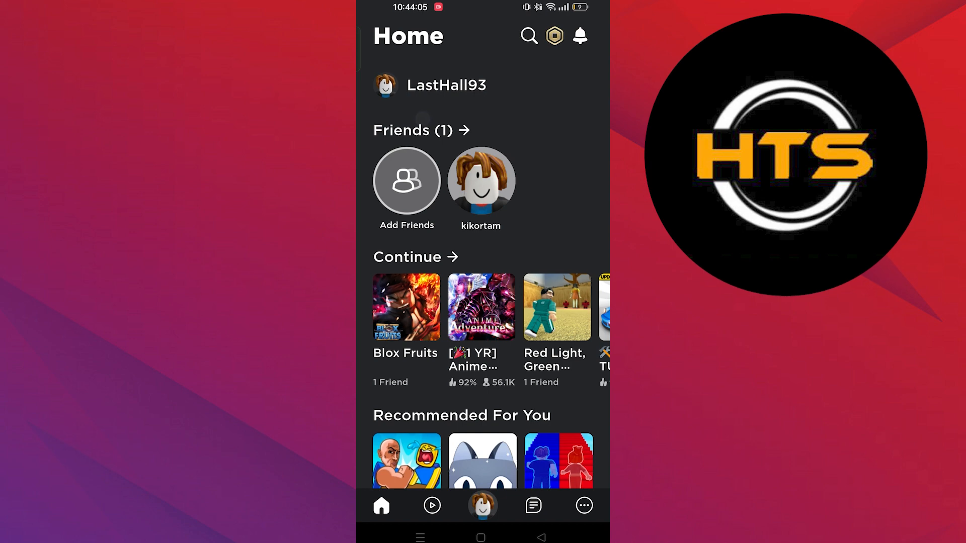
View the full friends list, then return to the Home screen
left_click(419, 129)
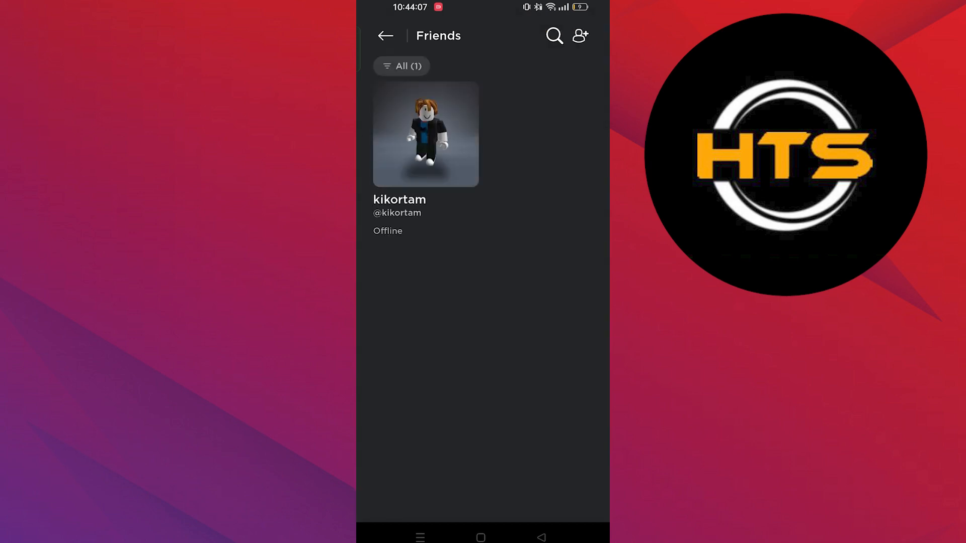
left_click(385, 36)
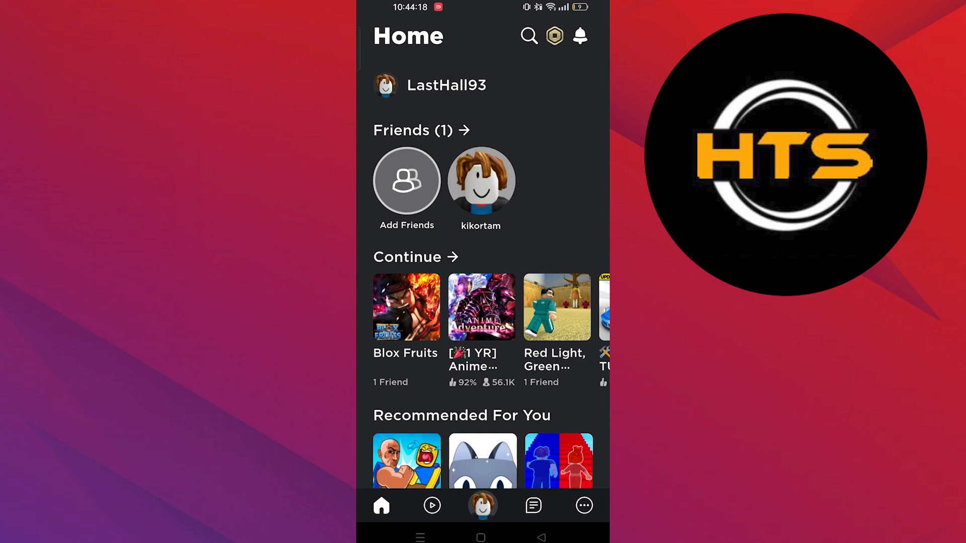
Bring up the More page and scroll through its sections (Groups, Inventory, Messages, Settings, Help)
left_click(584, 506)
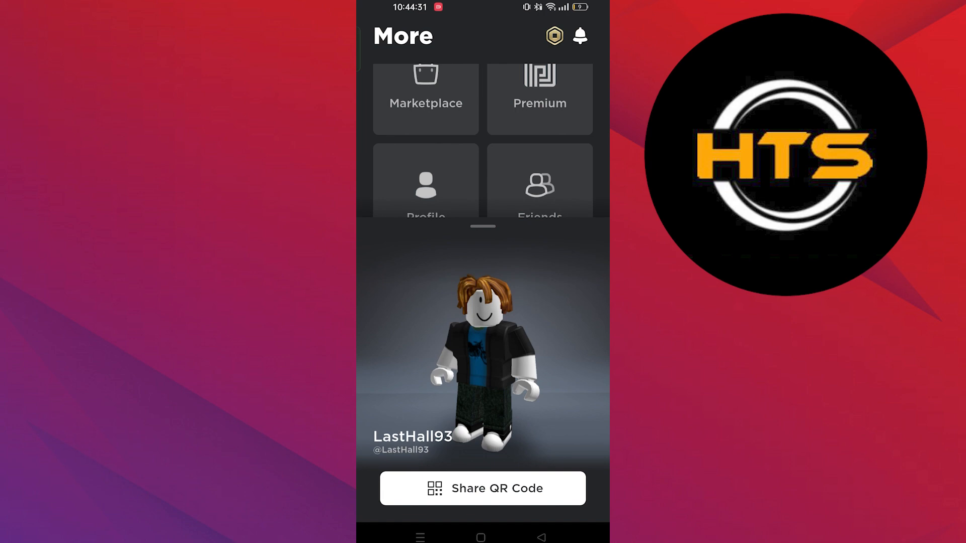
scroll("down", 3)
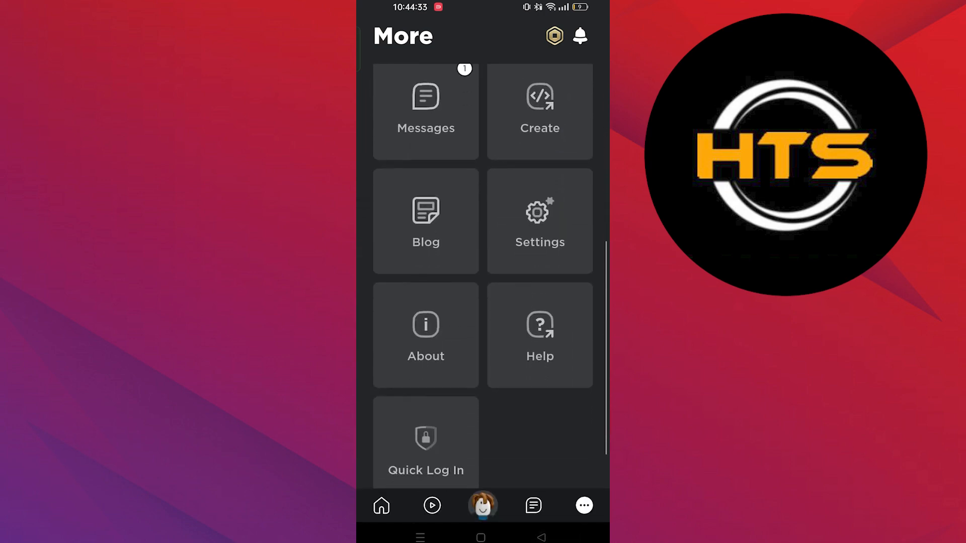
scroll("down", 3)
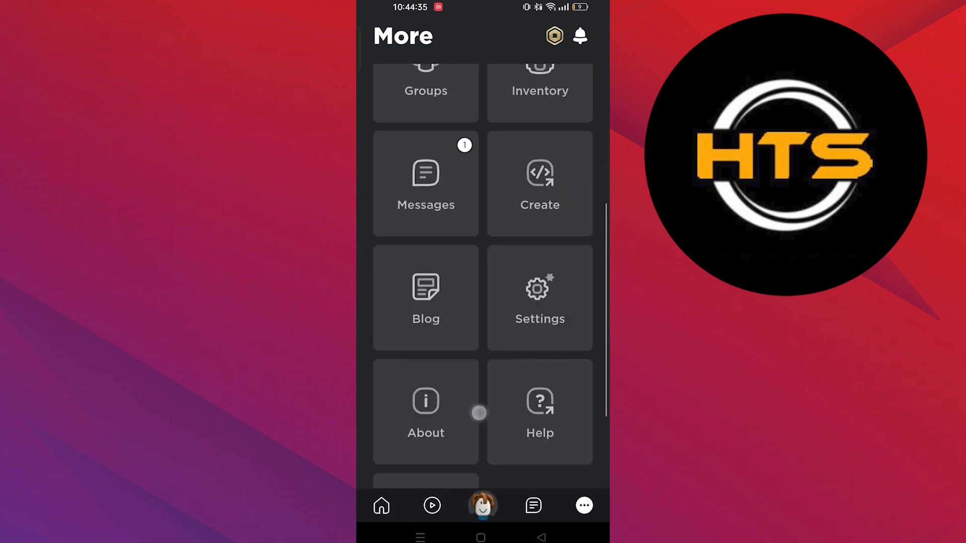
Return to the Home screen and scroll through the friends and recommended games feed
left_click(382, 507)
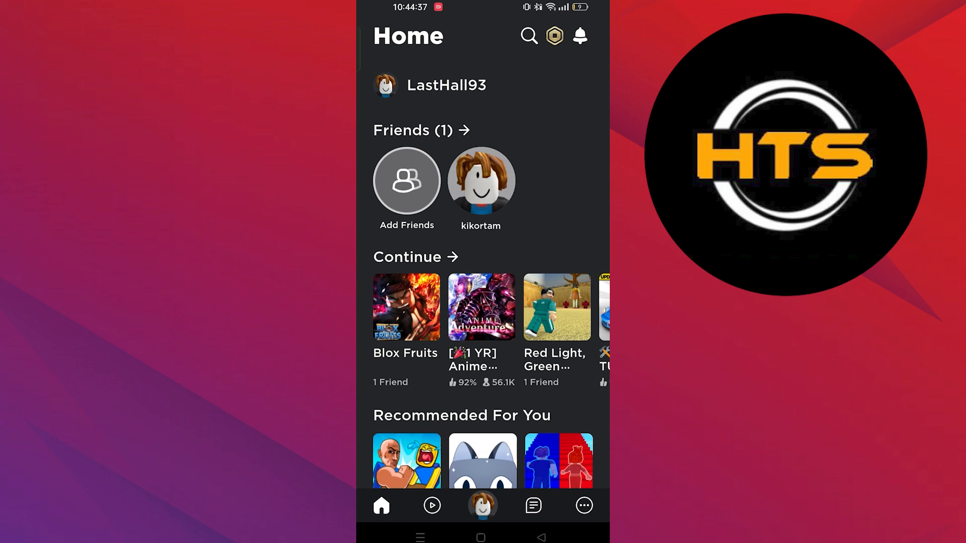
scroll("down", 3)
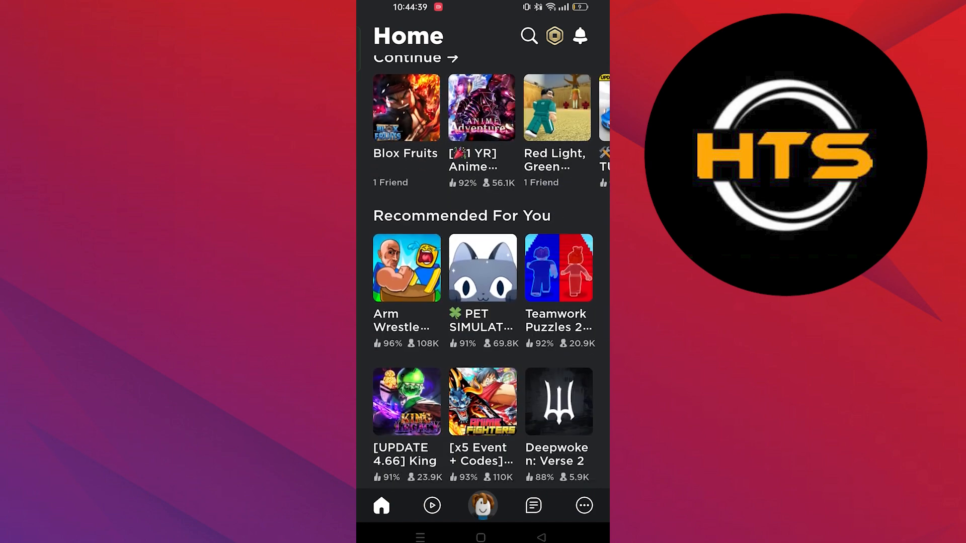
scroll("down", 3)
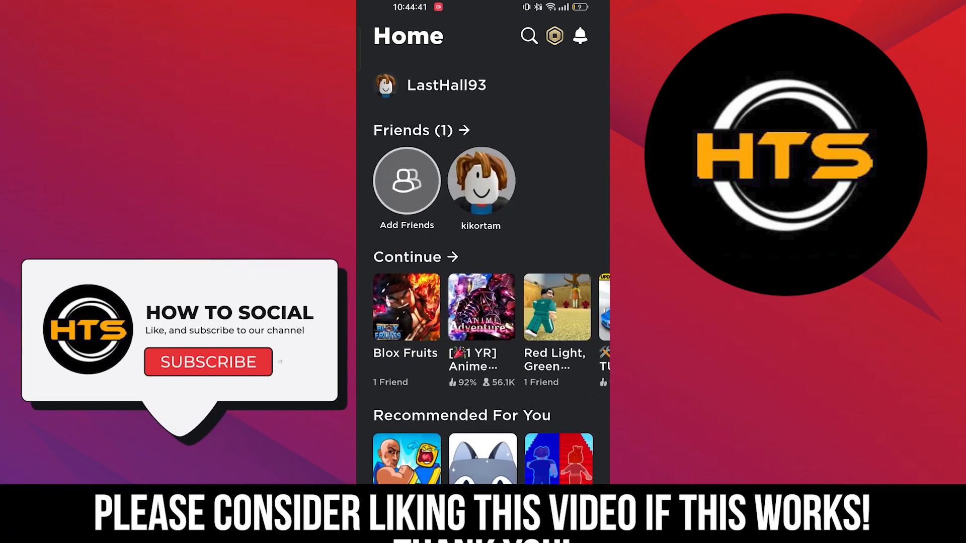
left_click(208, 362)
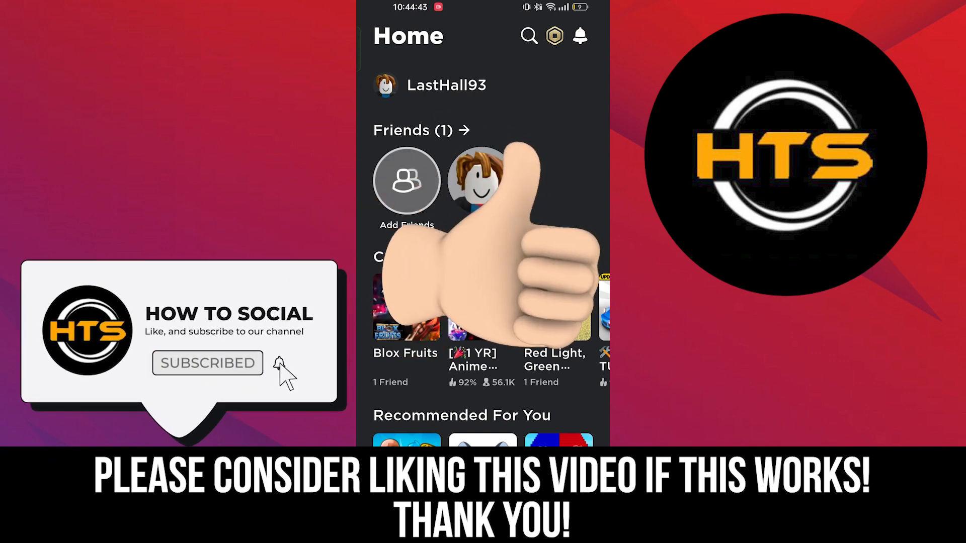